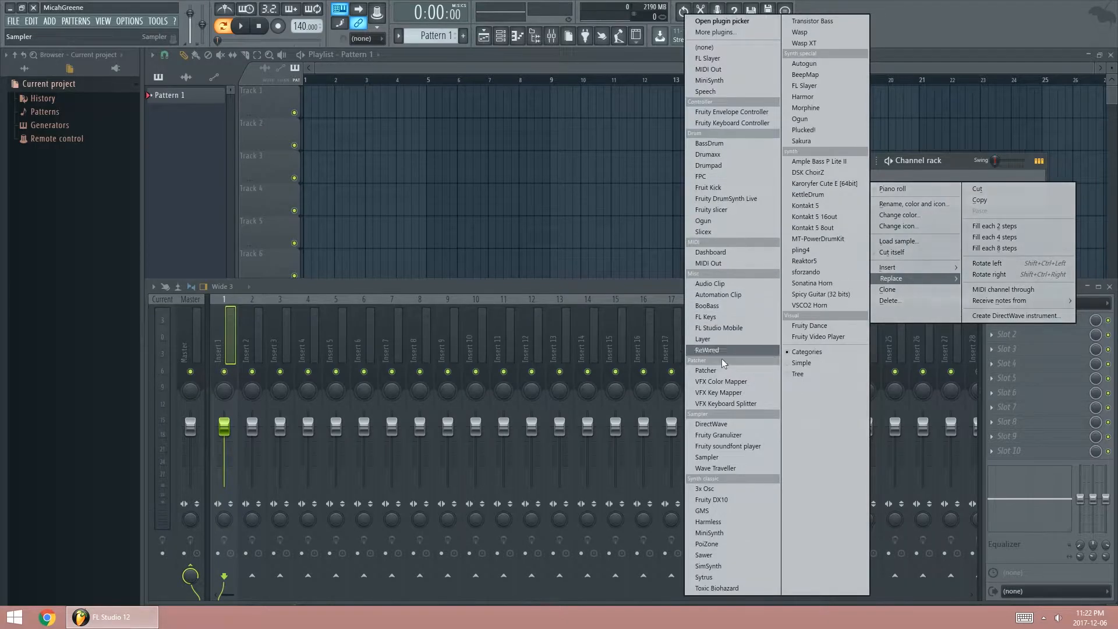
Replace the channel's instrument with Kontakt 5 and load the Shreddage 2 IBZ guitar.
click(804, 205)
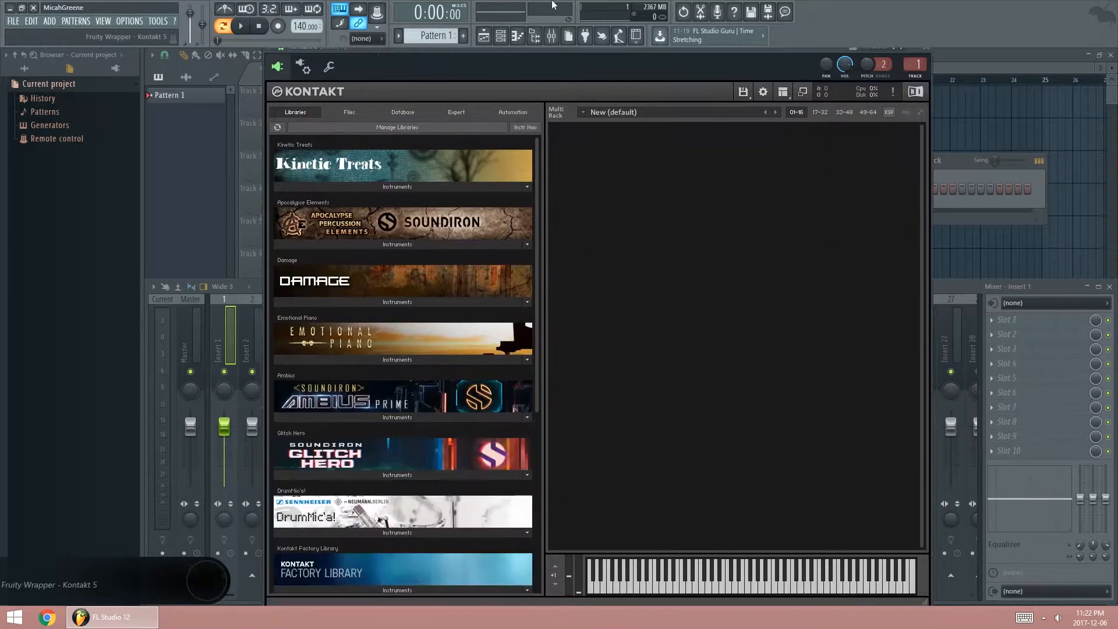
scroll(down, 3)
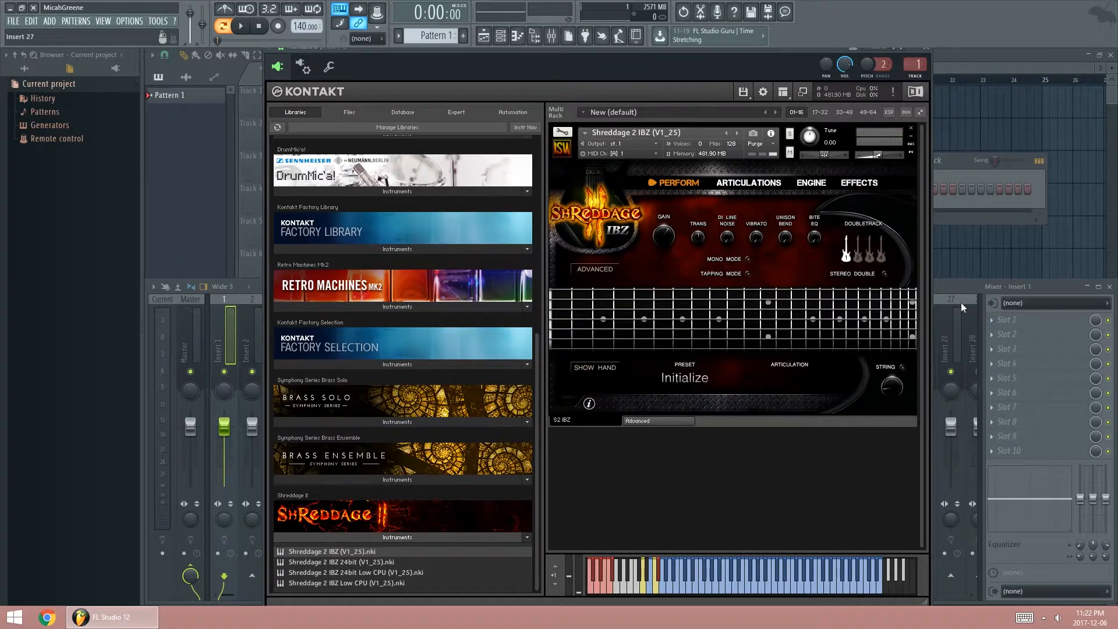
Select the Pull Off articulation and load Guitar Rig 5 on insert 1's first effect slot.
click(602, 298)
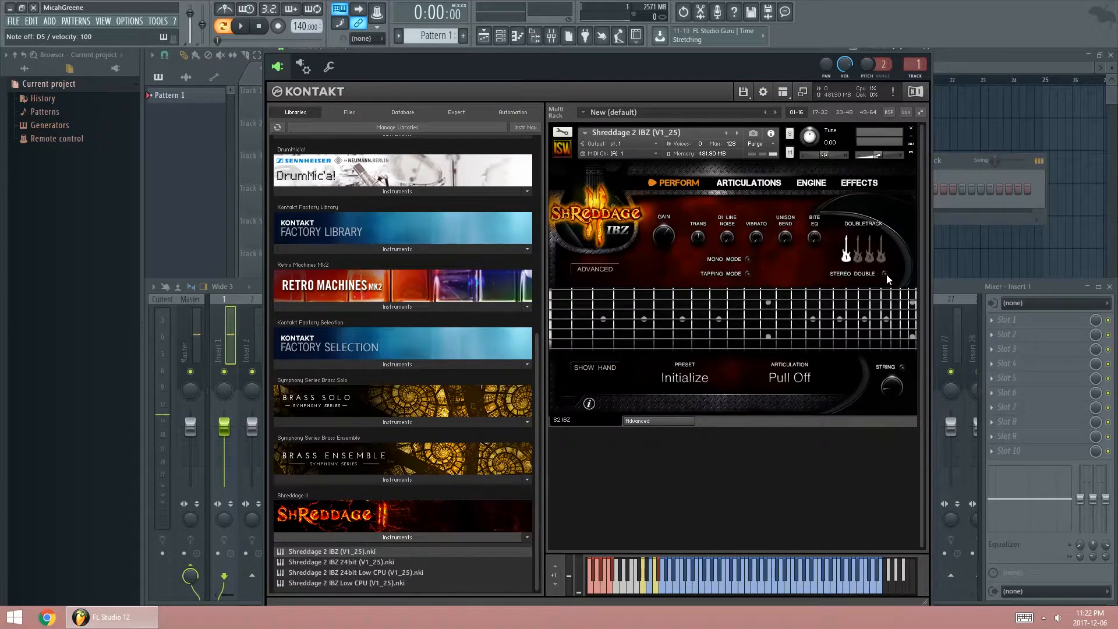
click(880, 273)
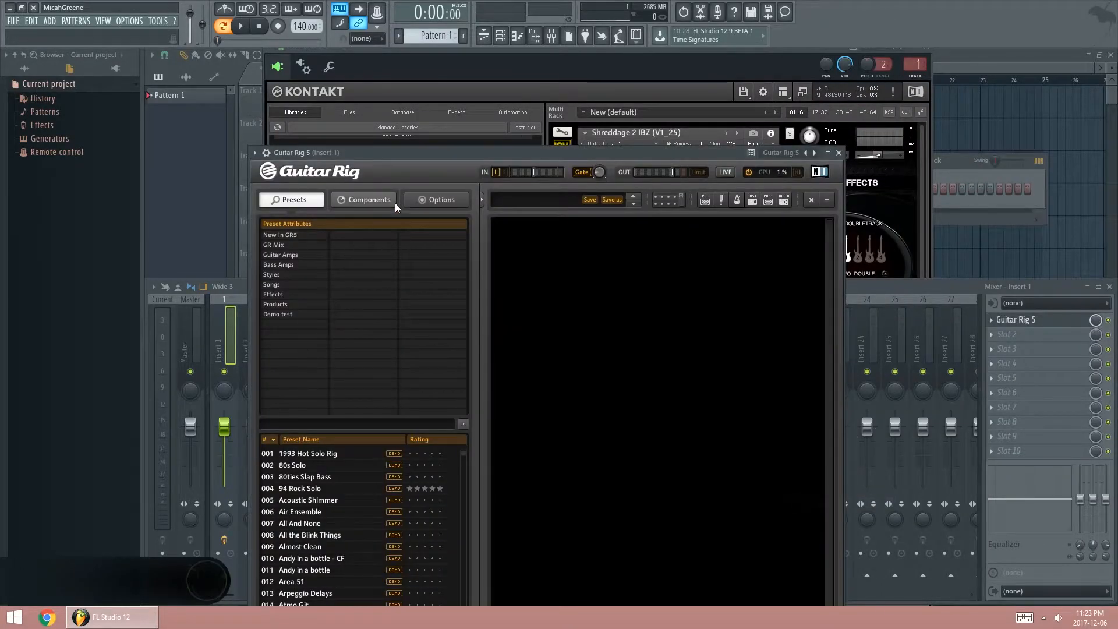
Show Guitar Rig 5's component categories beside the empty rack instead of presets.
click(369, 199)
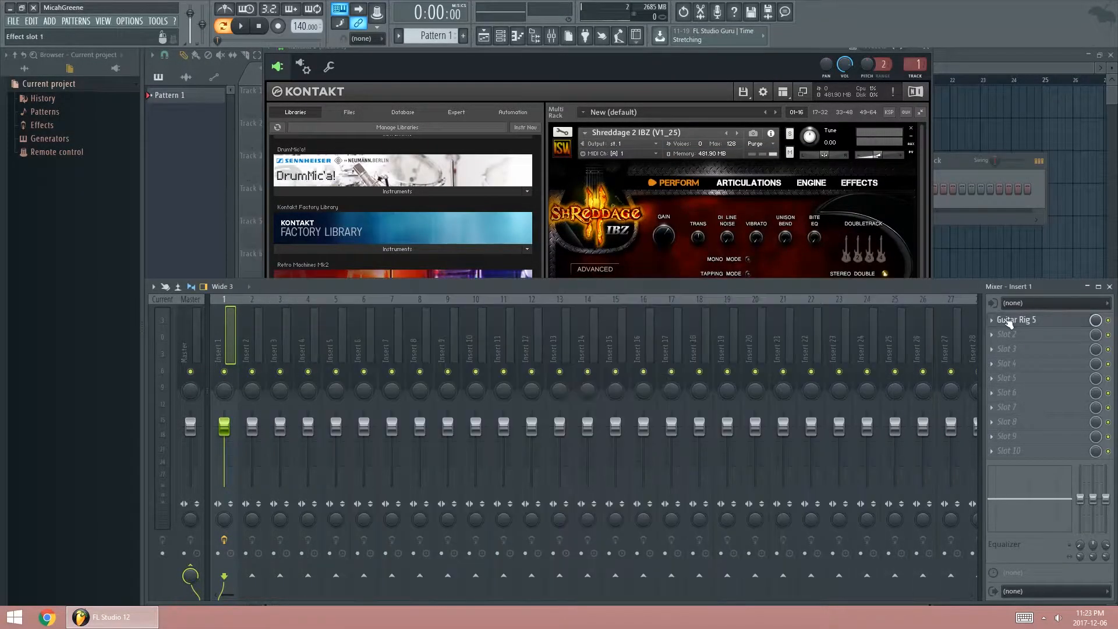
click(1015, 319)
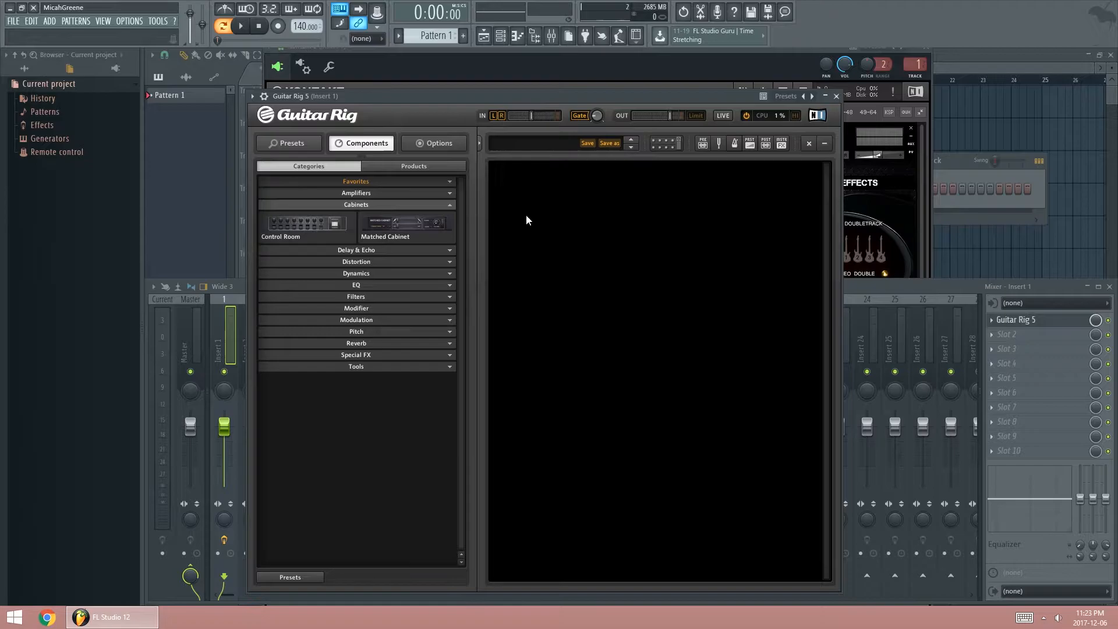
mouse_move(414, 209)
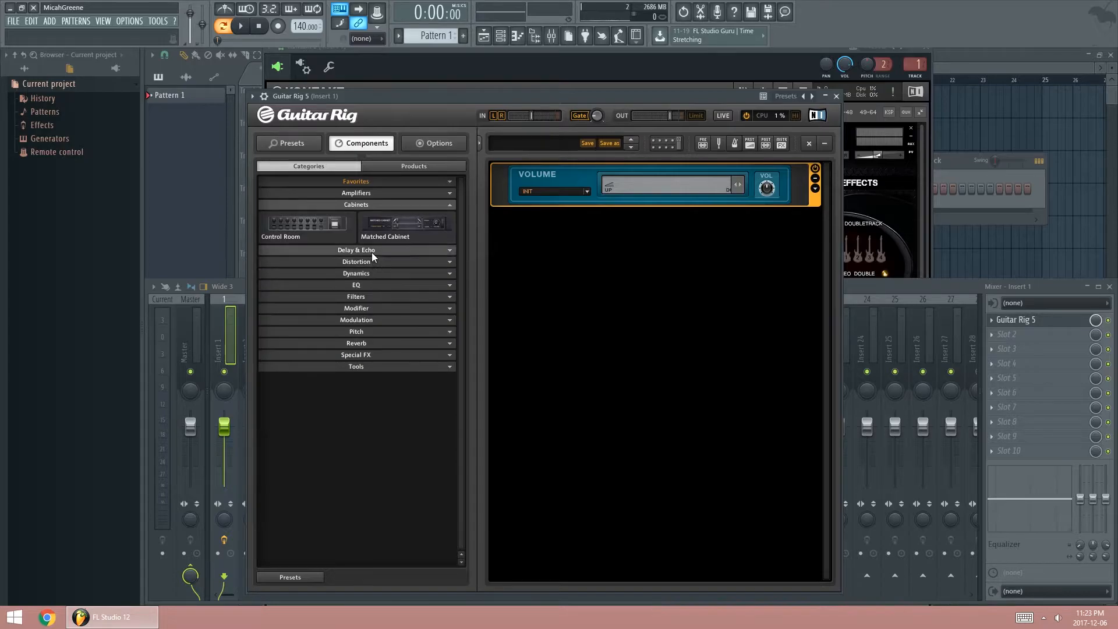
Expand the Delay & Echo component category after placing the Volume pedal in the rack.
click(357, 249)
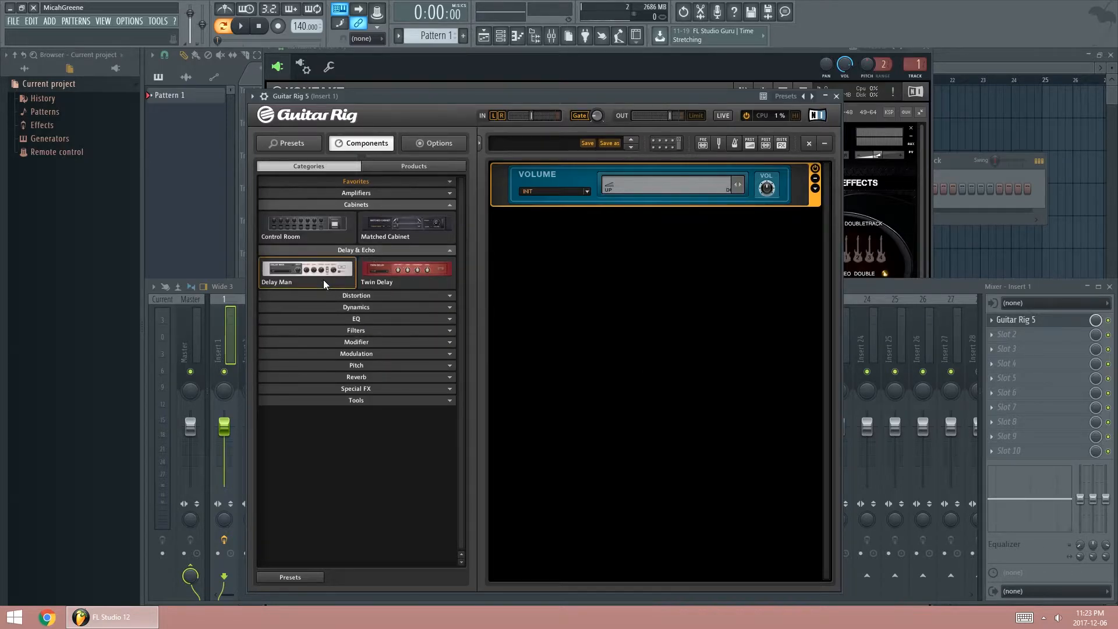
Add a Delay Man unit below the Volume pedal with intensity near 22% and feedback near 72%.
drag(305, 269, 374, 271)
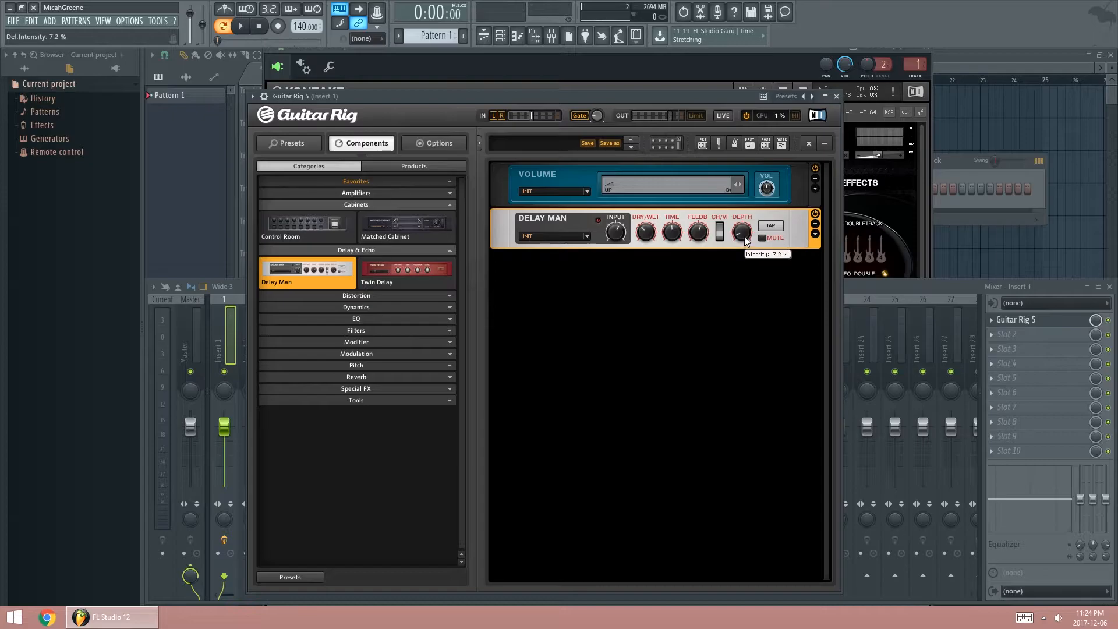
drag(741, 231, 741, 208)
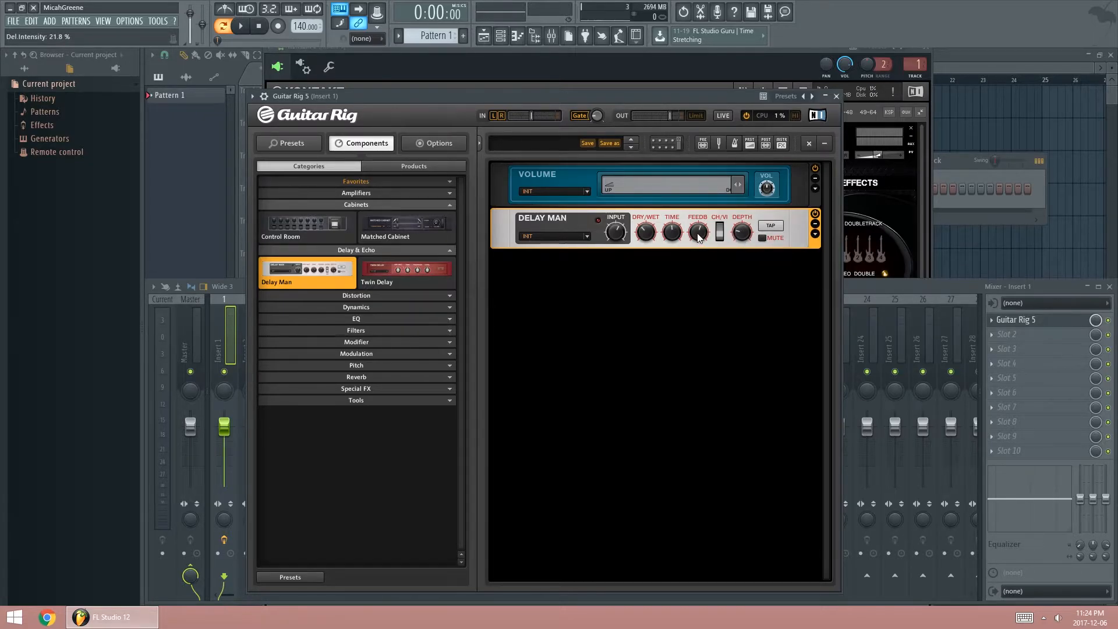
mouse_move(697, 231)
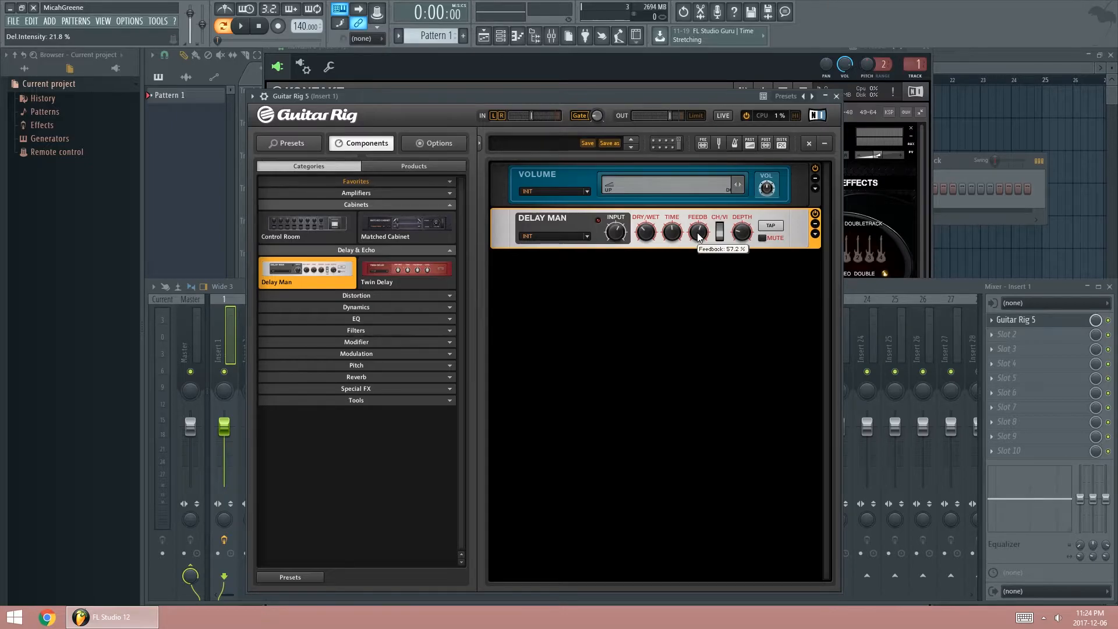
drag(697, 231, 697, 225)
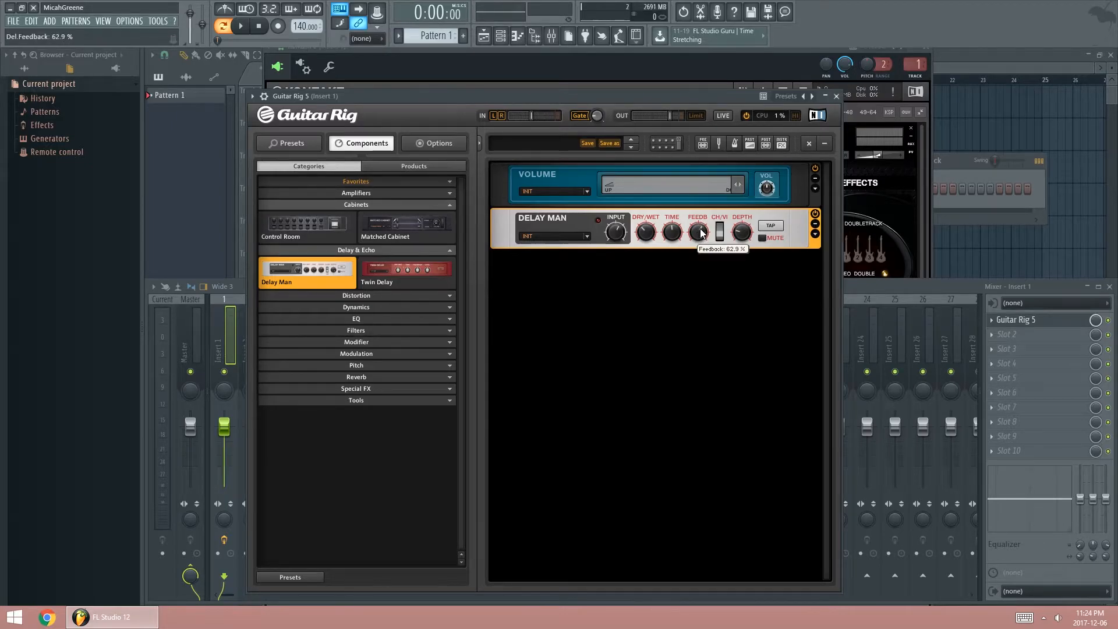
drag(697, 231, 696, 222)
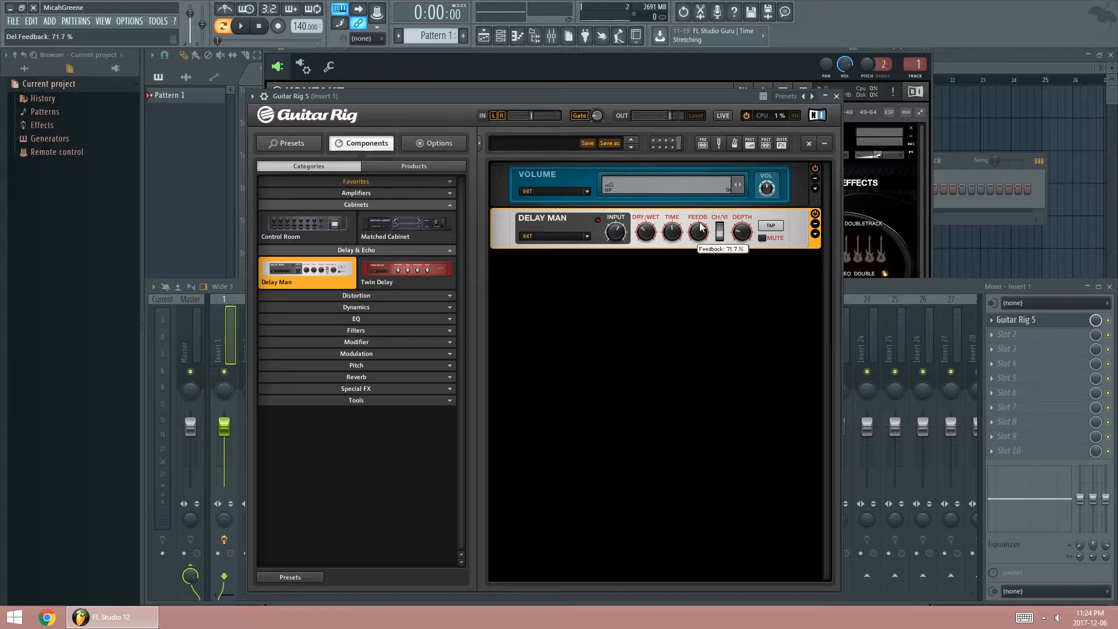
drag(697, 230, 698, 222)
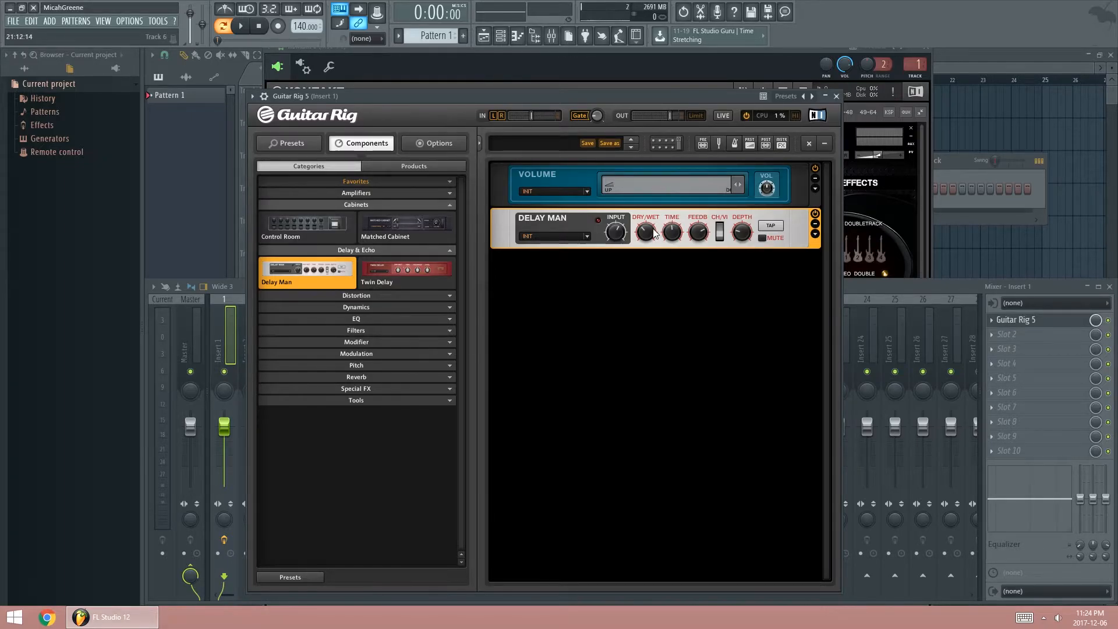
mouse_move(645, 231)
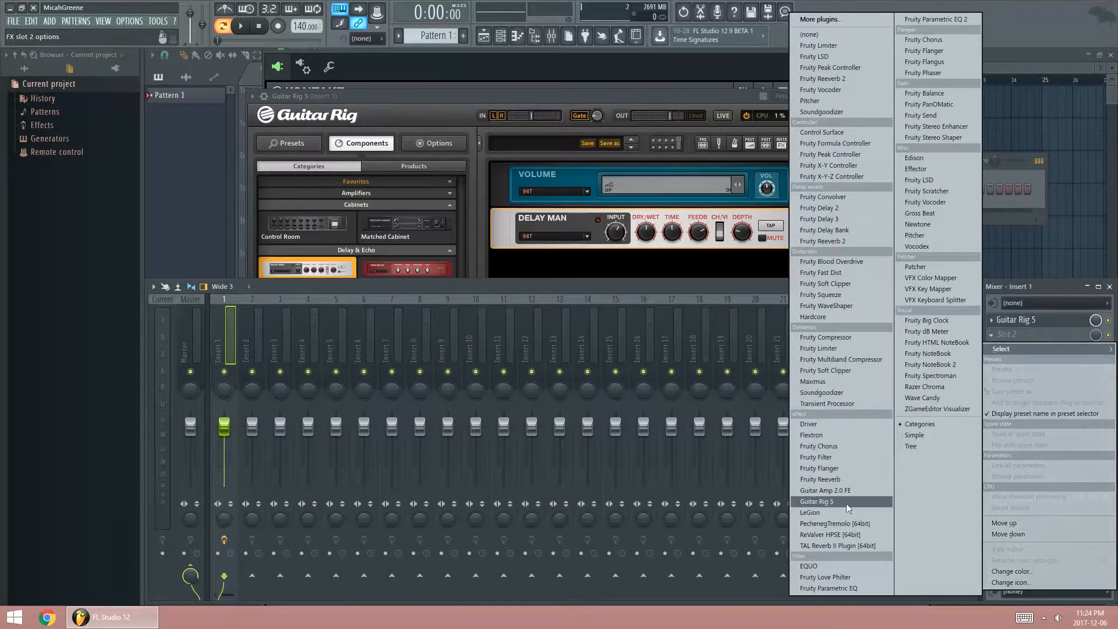
mouse_move(850, 545)
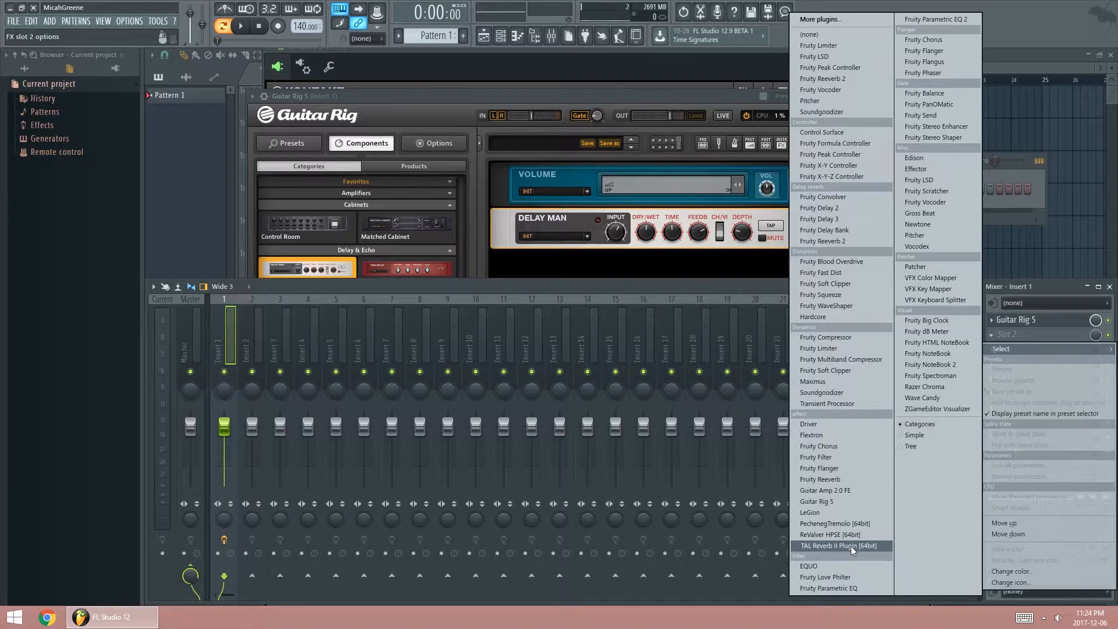
Load TAL Reverb II in the second effect slot and set its wet level to about -5.2 dB.
click(839, 545)
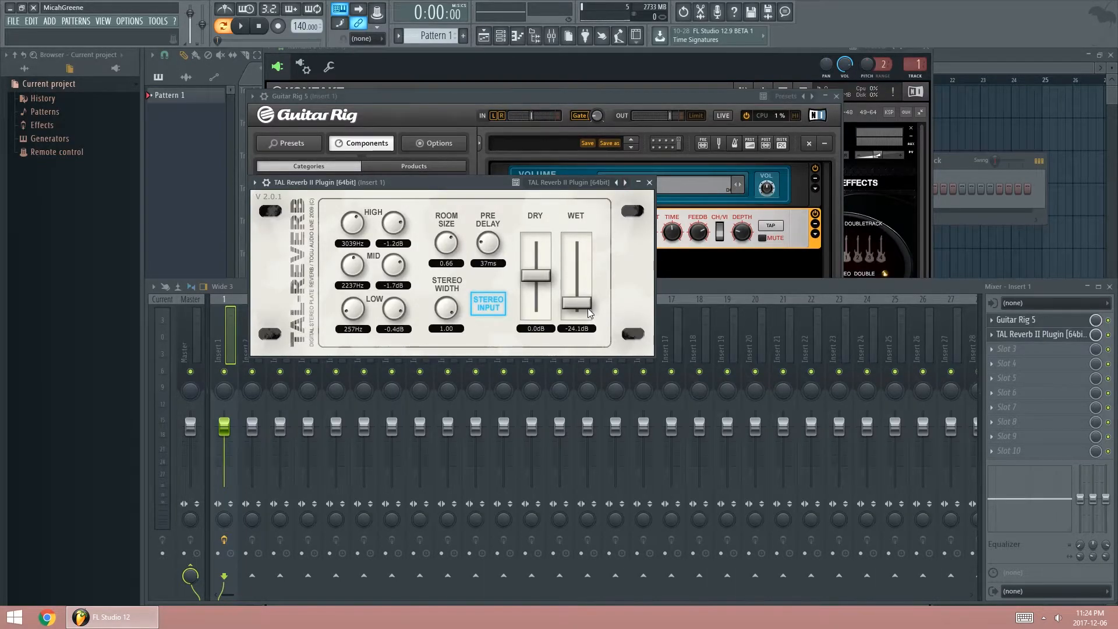
drag(578, 310, 578, 268)
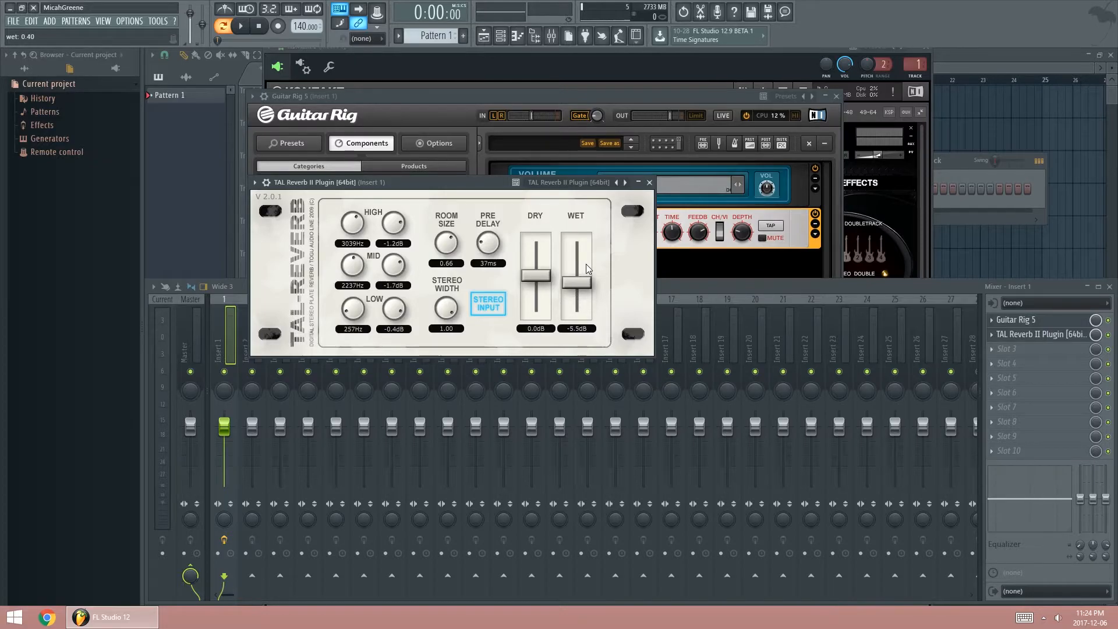
drag(576, 278, 577, 275)
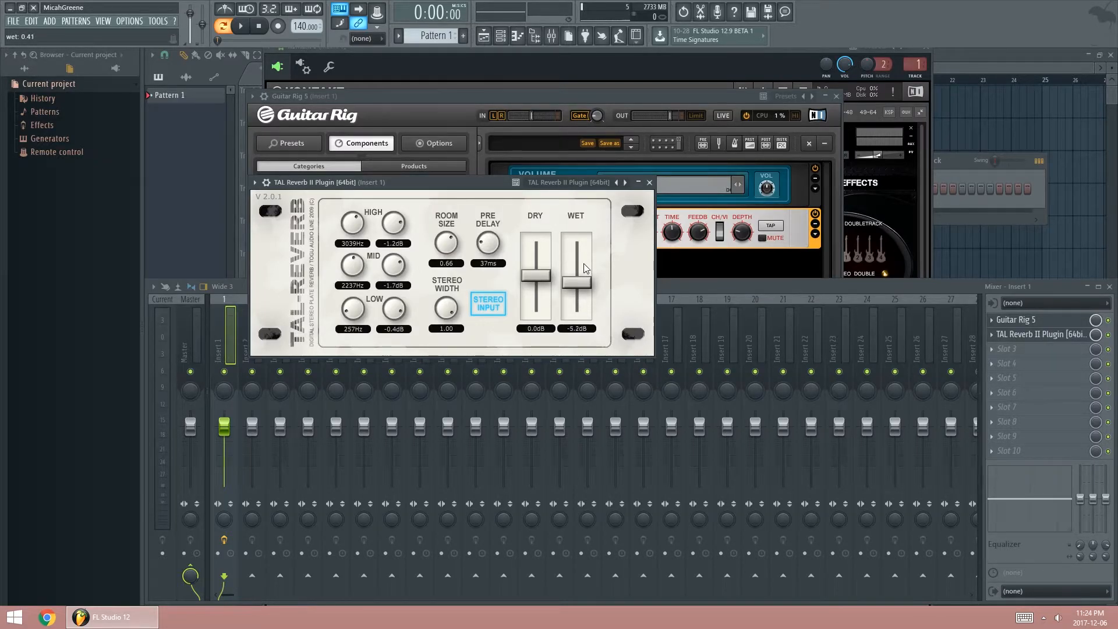
drag(577, 268, 576, 260)
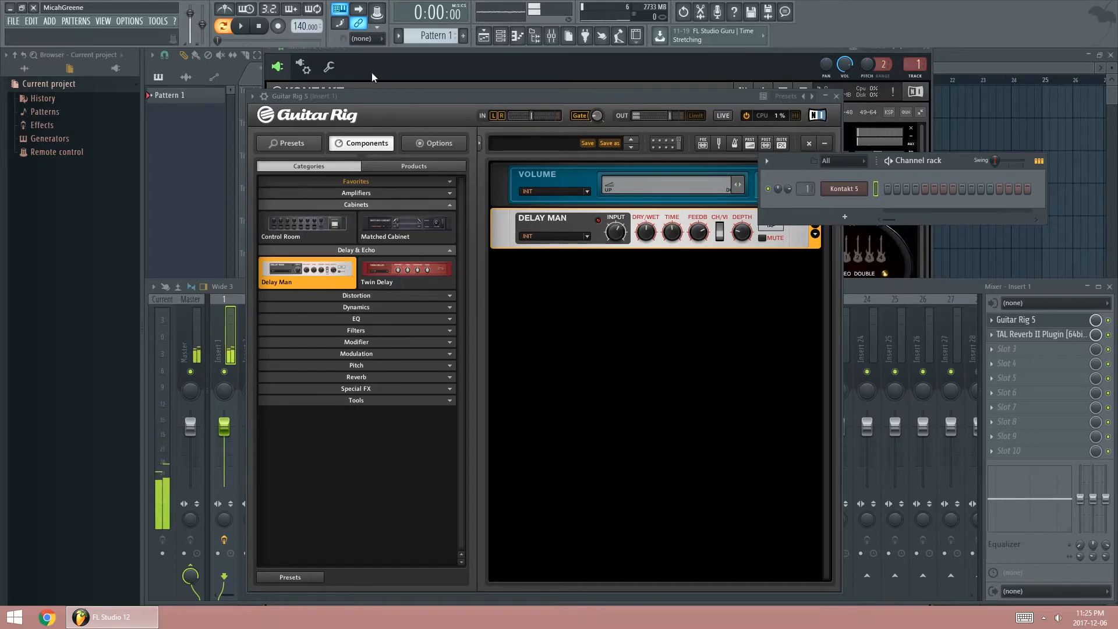
Draw a one-bar six-note E chord in Kontakt 5's piano roll, correcting note pitches.
click(843, 188)
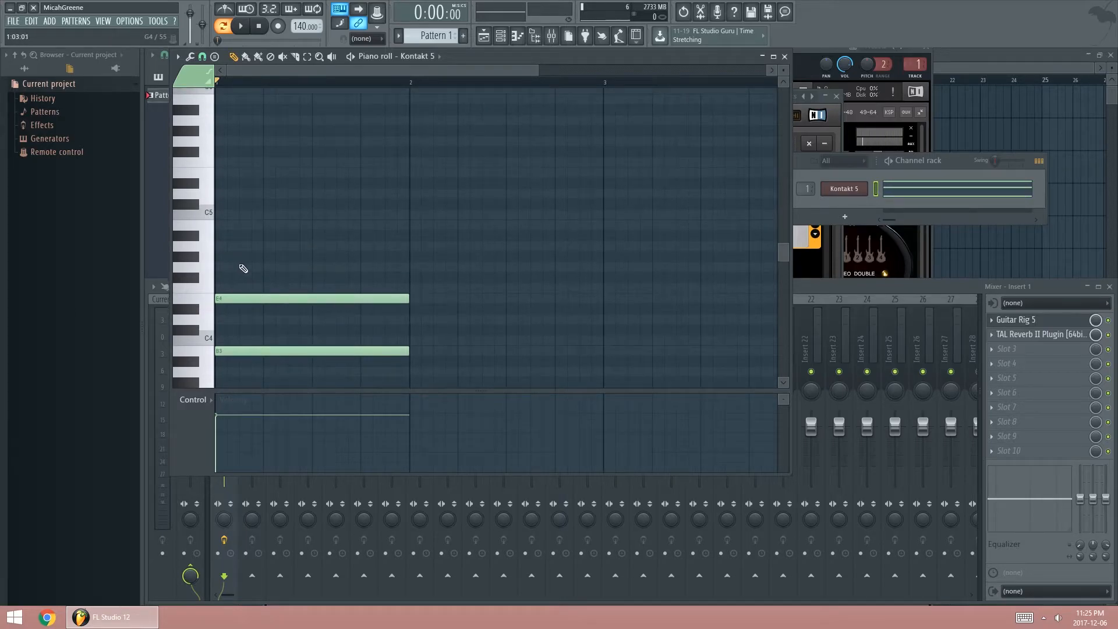
click(312, 266)
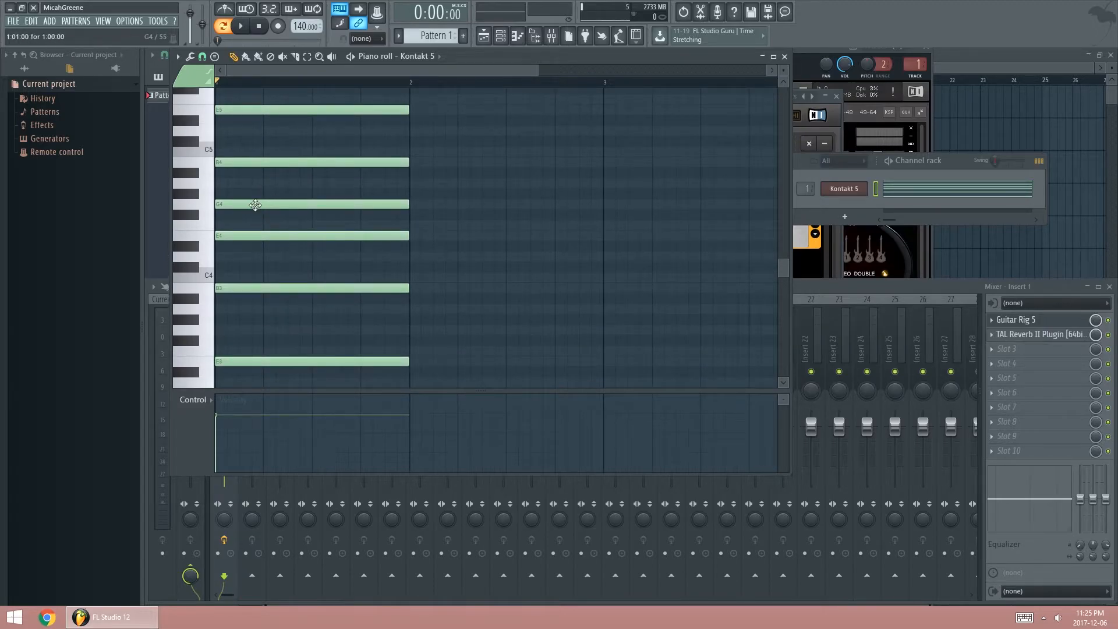
drag(254, 204, 241, 215)
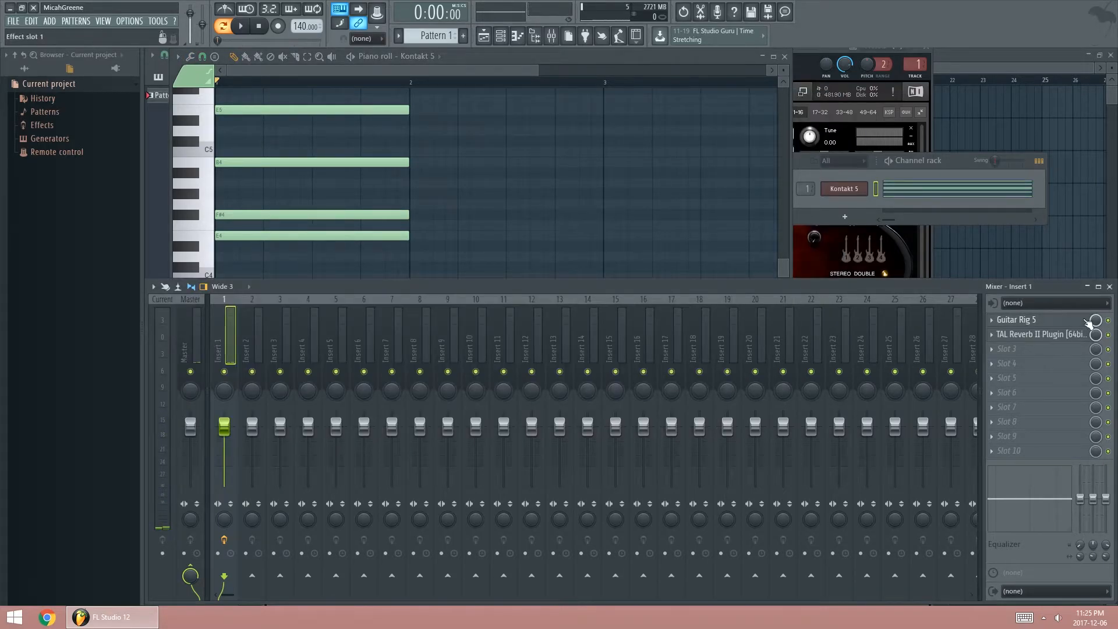
Sweep Guitar Rig's Volume pedal during chord playback, leaving it near mid-travel.
click(1015, 319)
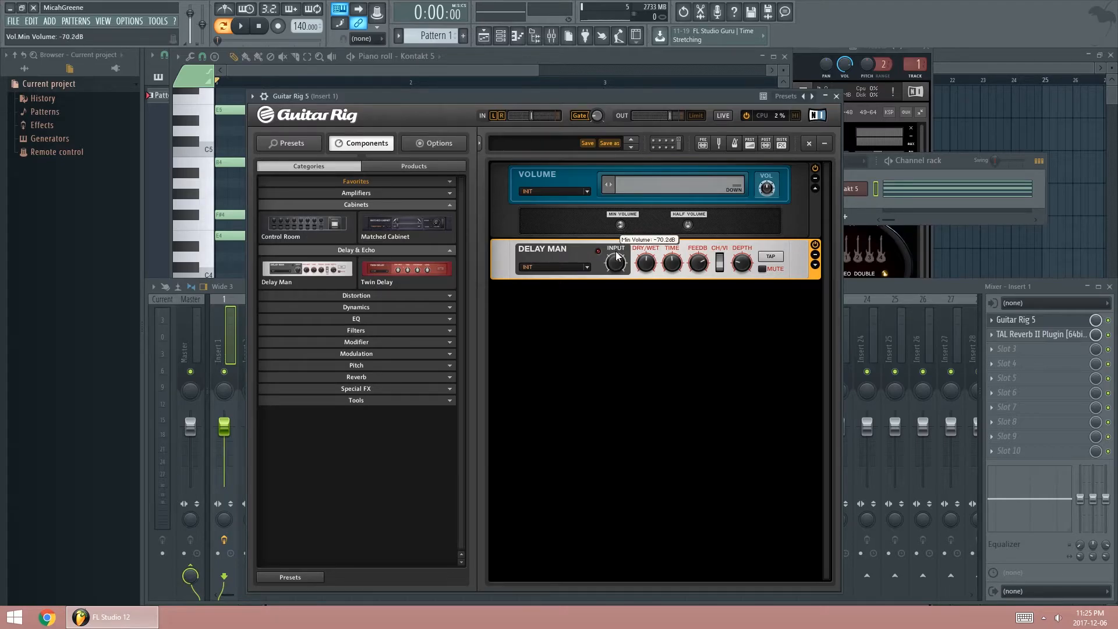
mouse_move(645, 197)
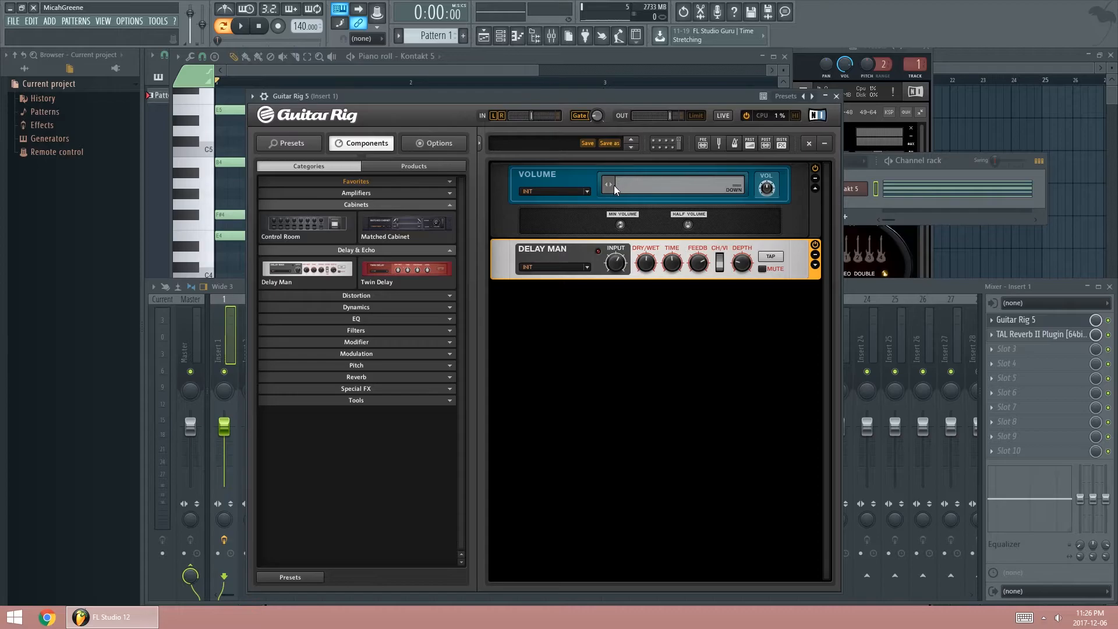
click(241, 25)
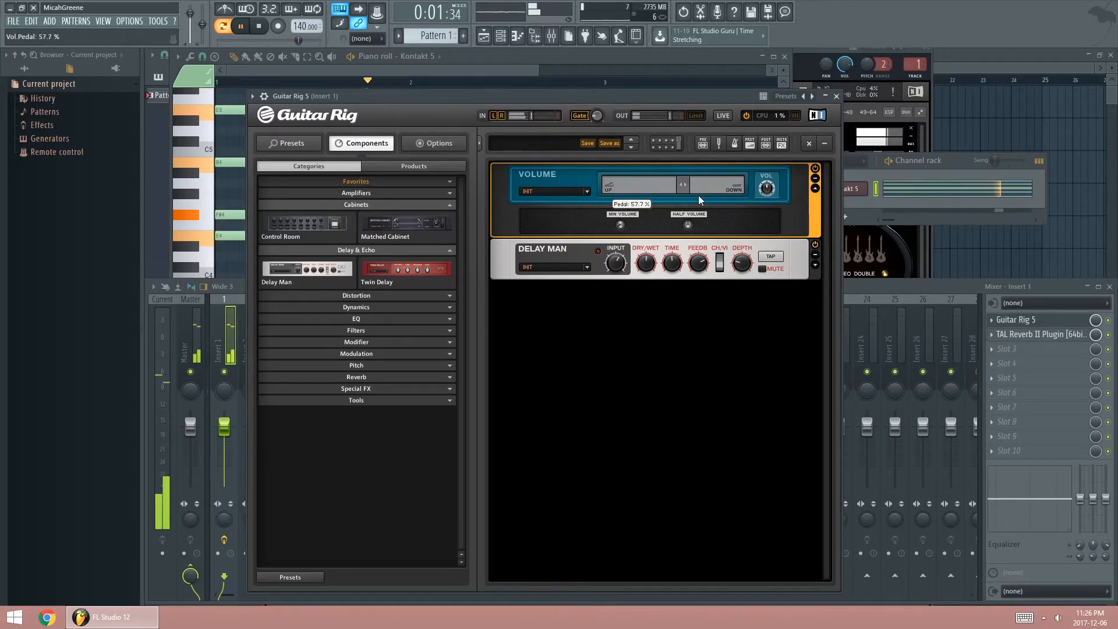
click(259, 27)
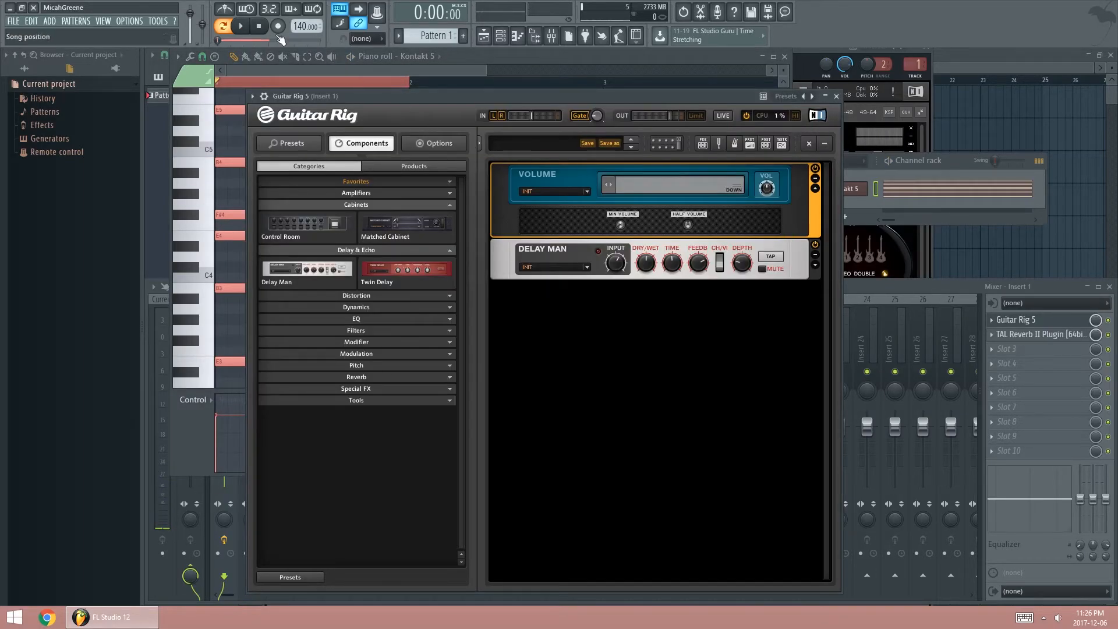
click(240, 27)
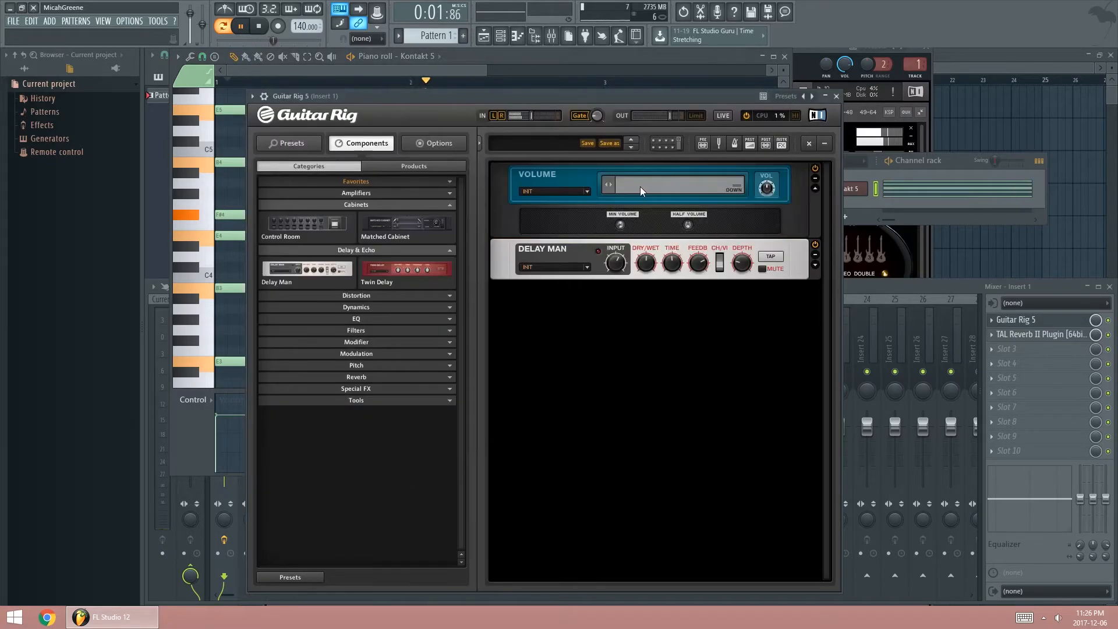
drag(671, 184, 614, 184)
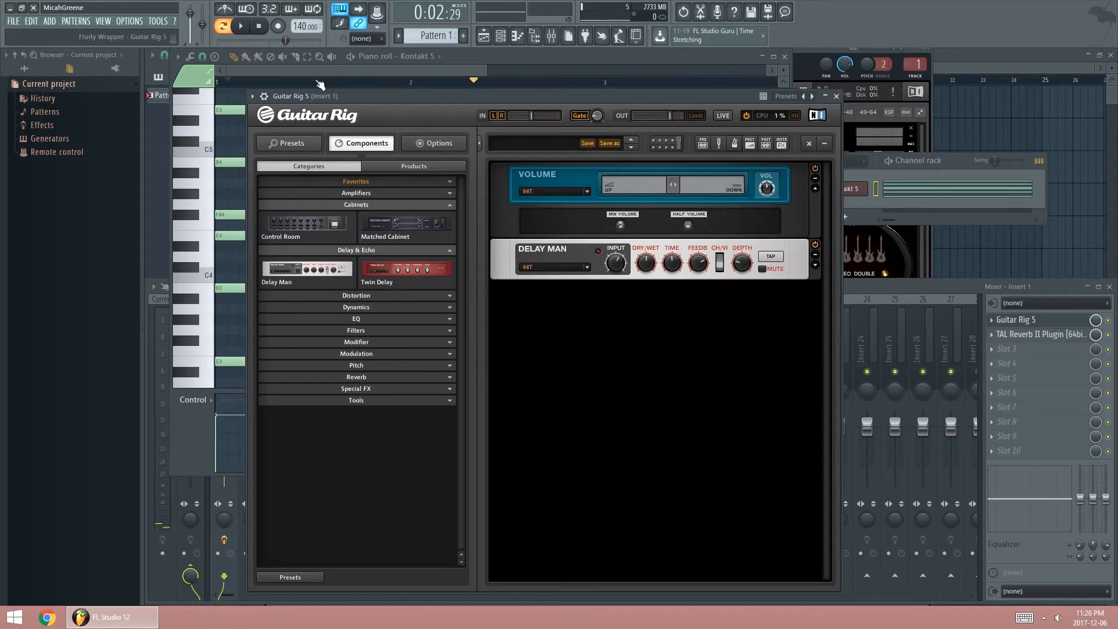
Create an automation clip for the Vol Pedal via Tools > Last tweaked.
click(74, 20)
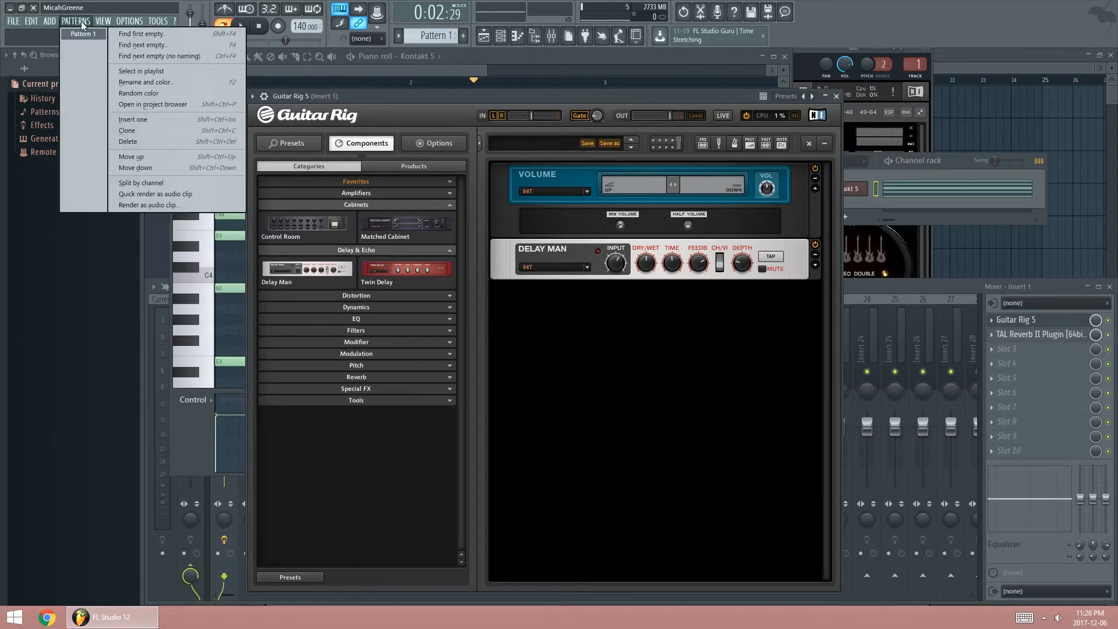
click(157, 21)
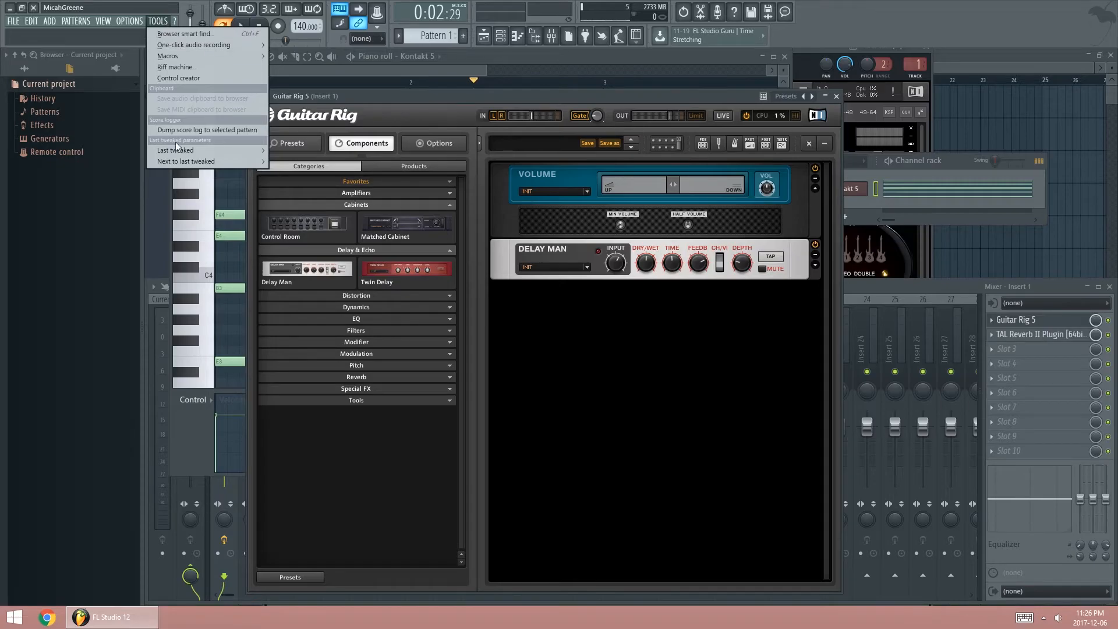
click(176, 150)
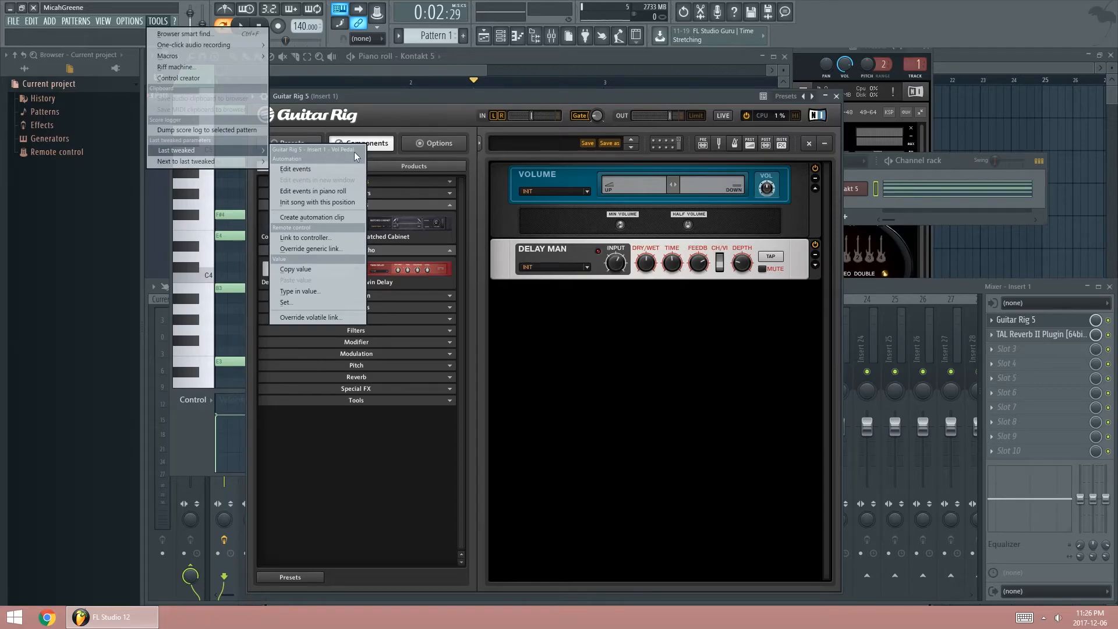
mouse_move(325, 221)
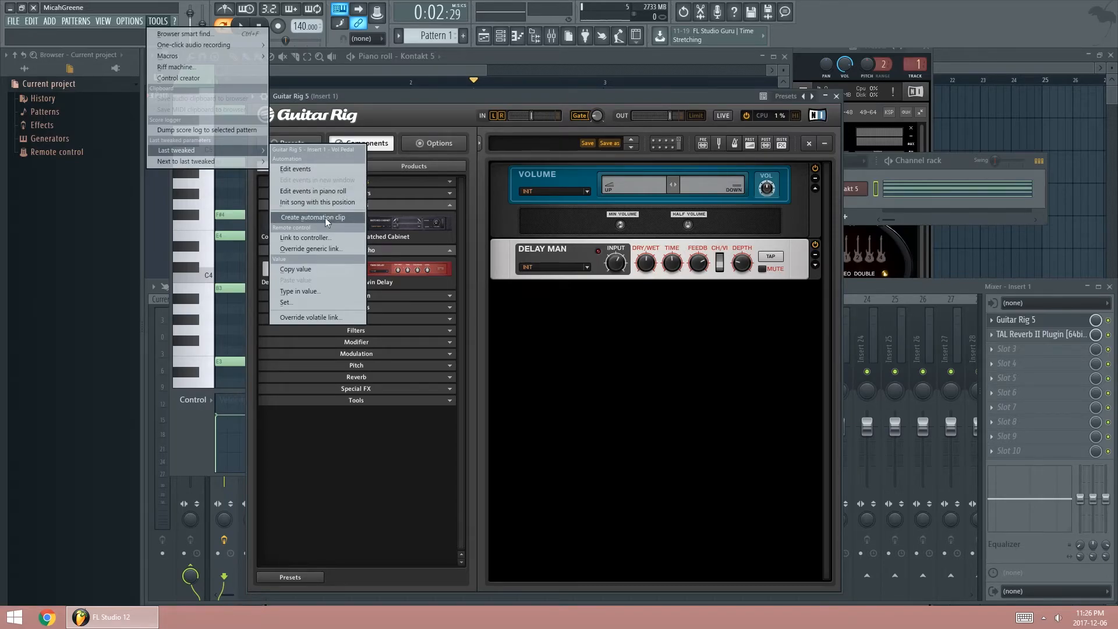
click(312, 217)
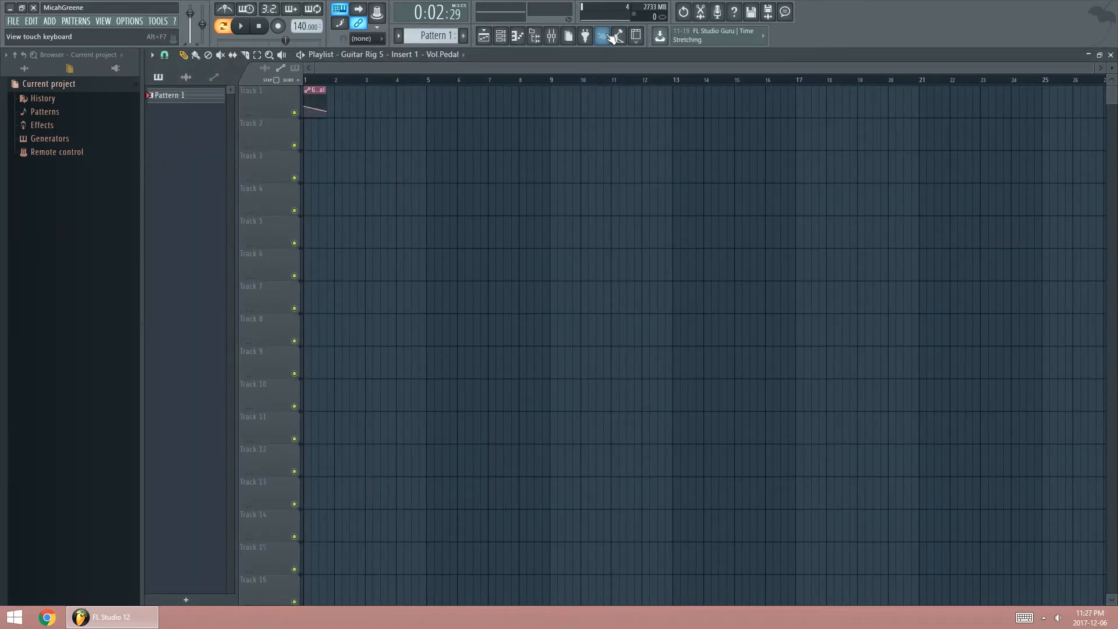
Bring up the mixer and reopen insert 1's Guitar Rig 5 window over the playlist.
click(602, 36)
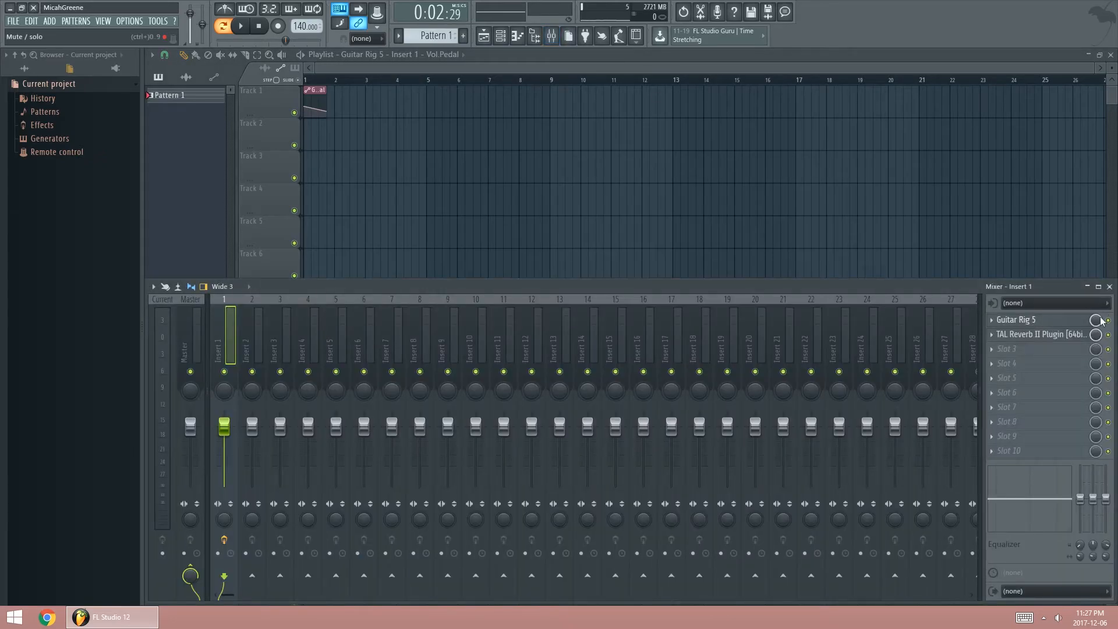
click(1016, 319)
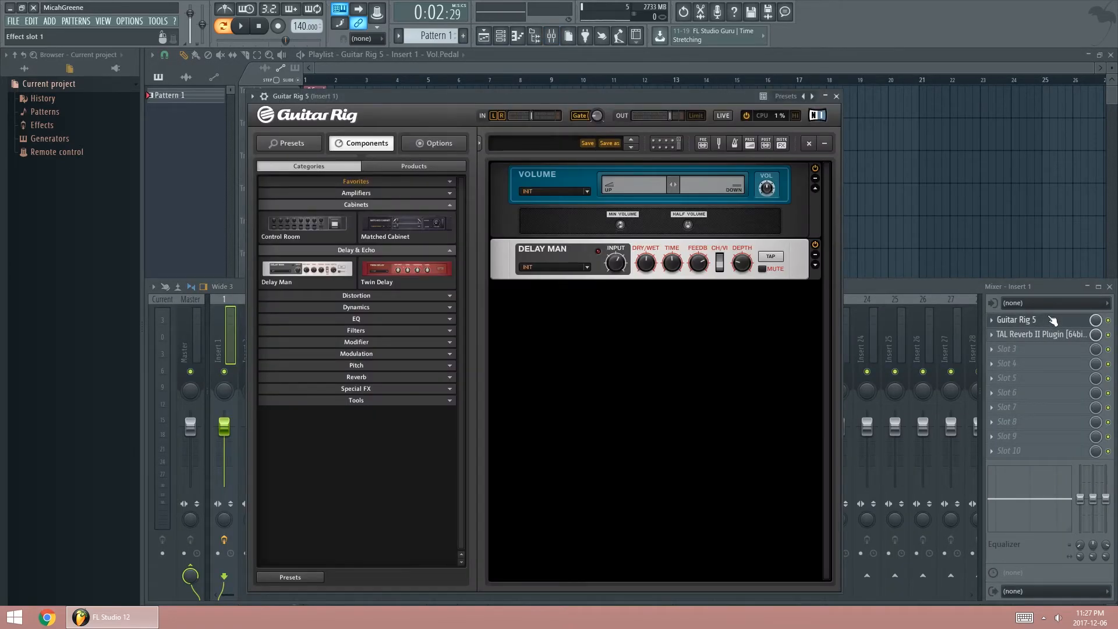